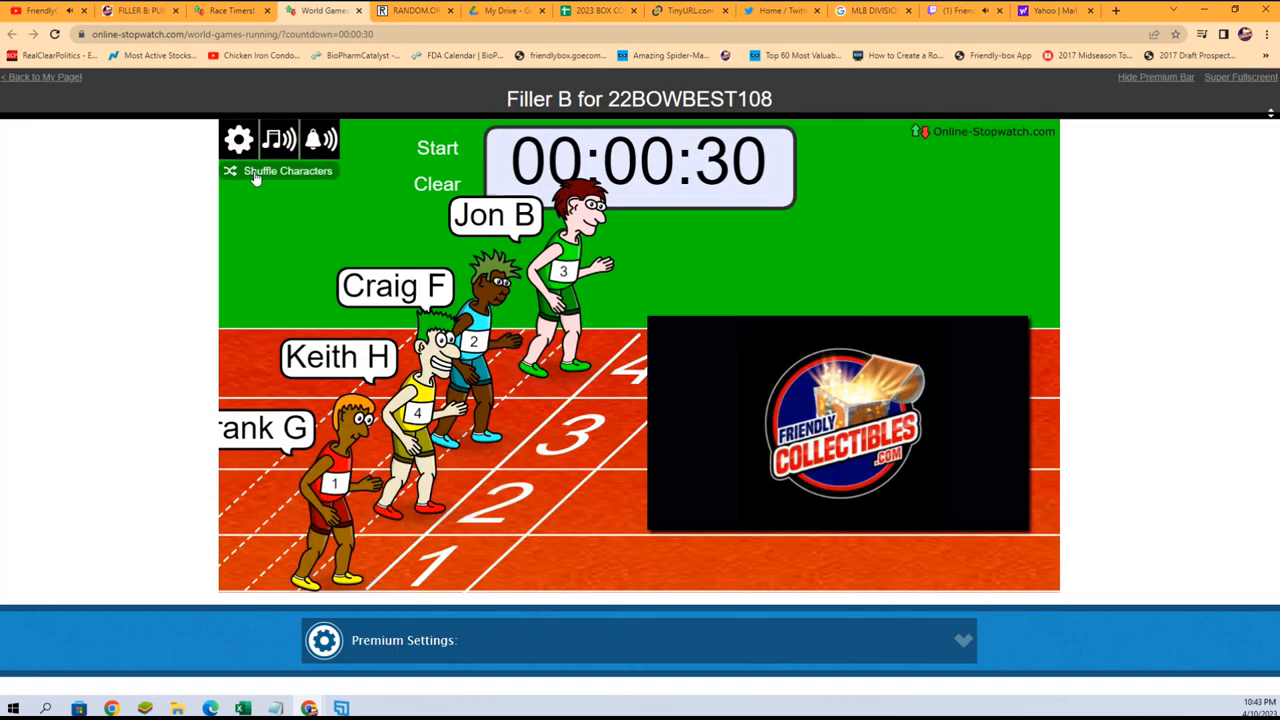
# Shuffle the runners' starting lanes, then start the 30-second countdown race
pyautogui.click(238, 140)
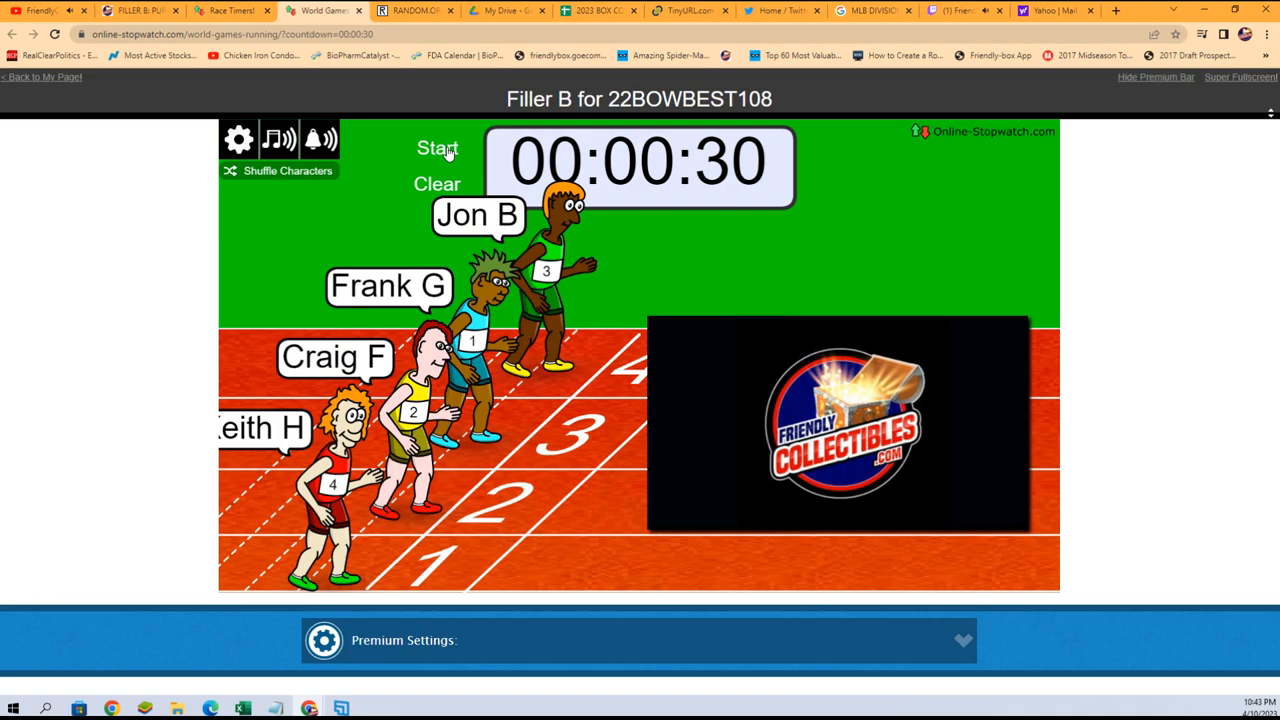
pyautogui.click(436, 148)
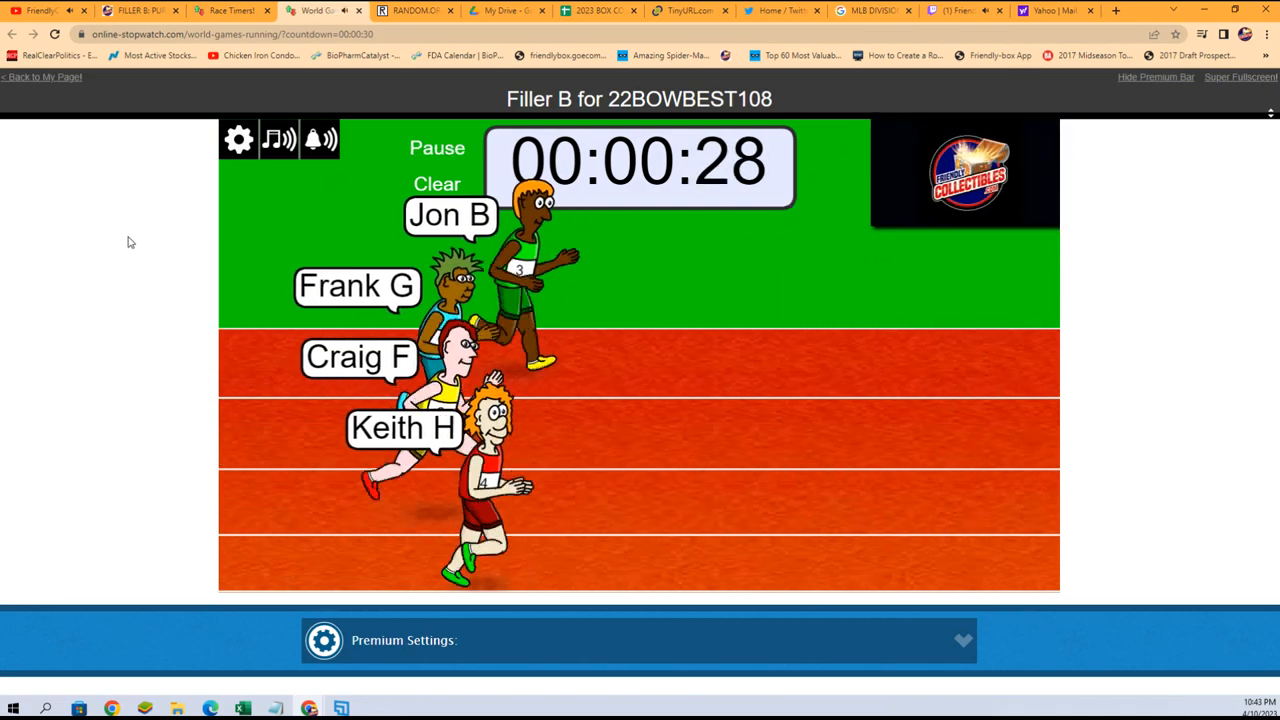